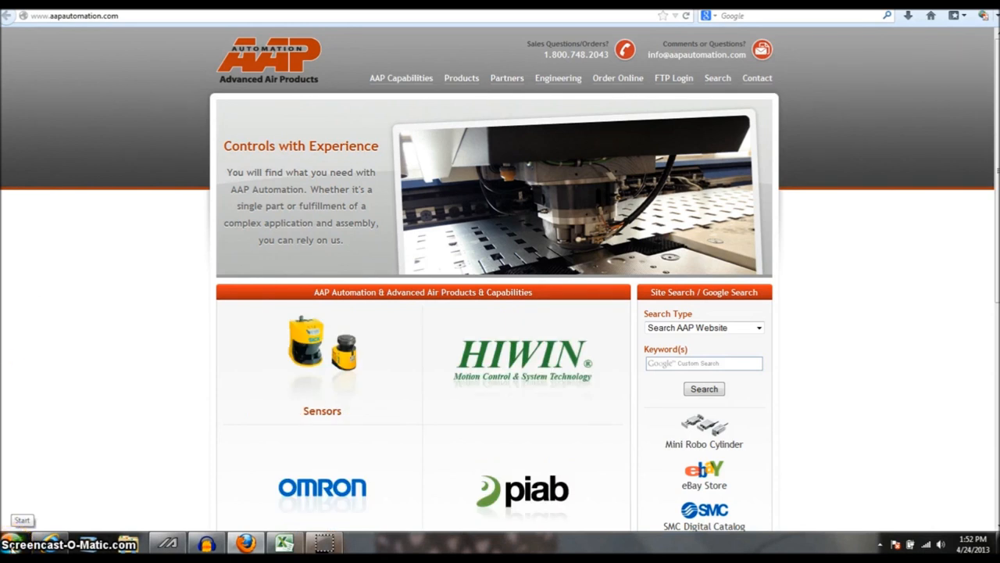
# Launch the OS32C Configuration Tool from the taskbar, bringing up the Discover Sensors prompt.
pyautogui.click(22, 519)
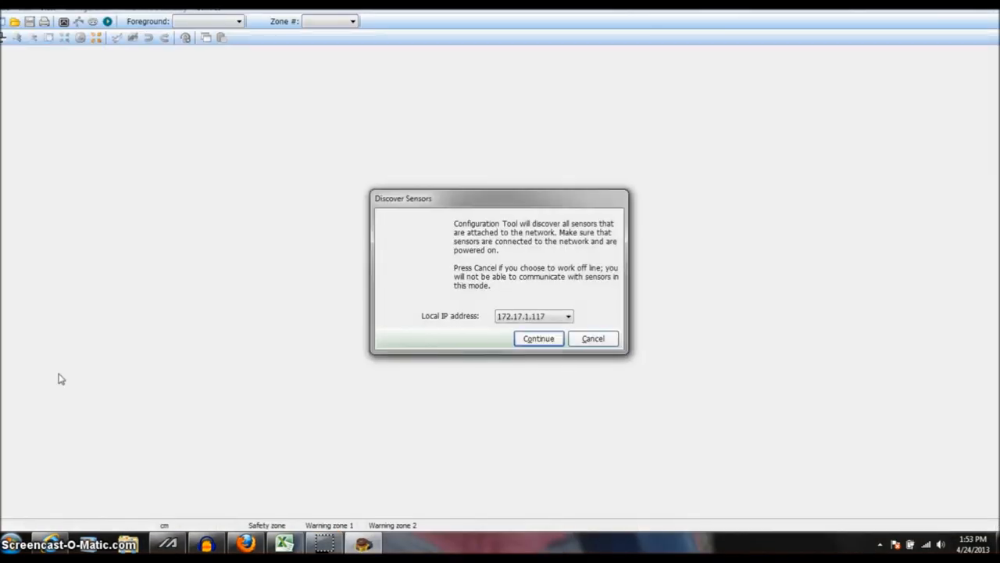
# Discover sensors on the network using local IP address 169.254.86.223.
pyautogui.click(569, 315)
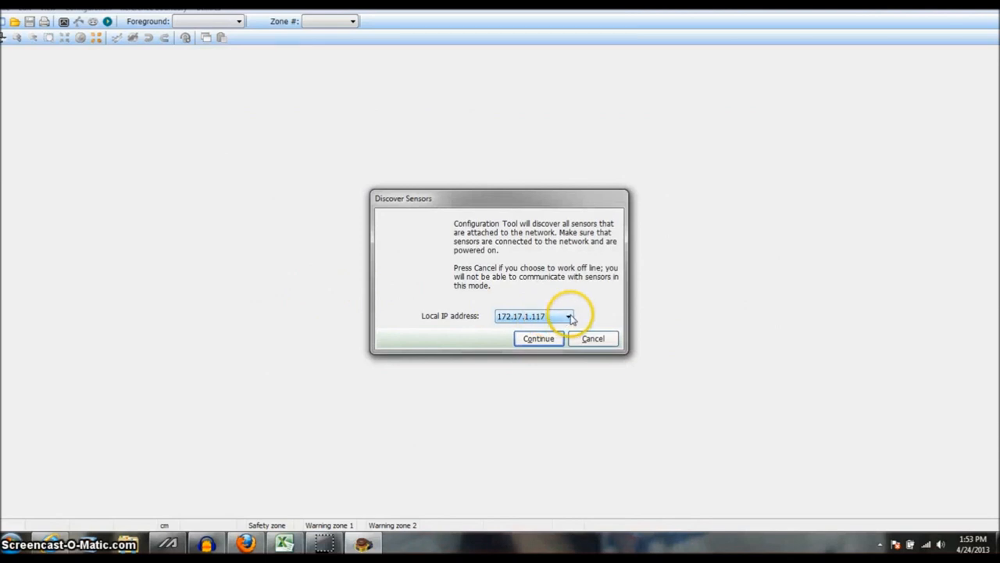
pyautogui.click(569, 316)
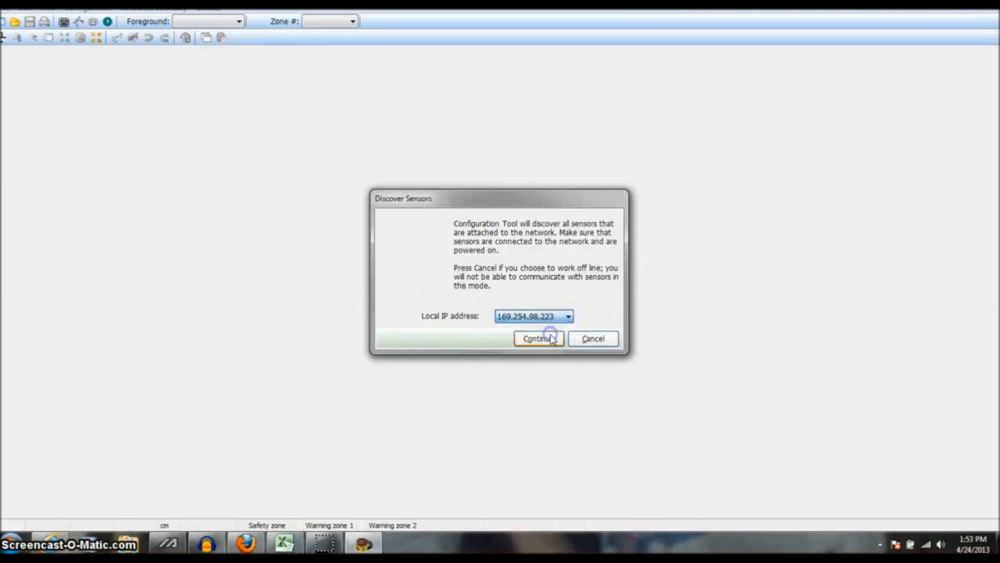
pyautogui.click(538, 338)
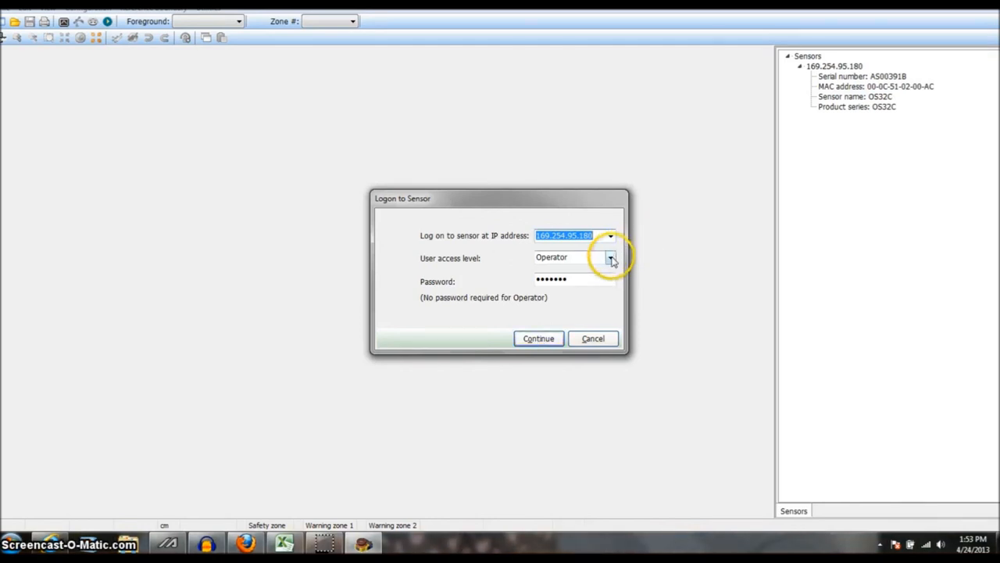
# Log on to the discovered OS32C sensor with the Operator access level.
pyautogui.click(609, 257)
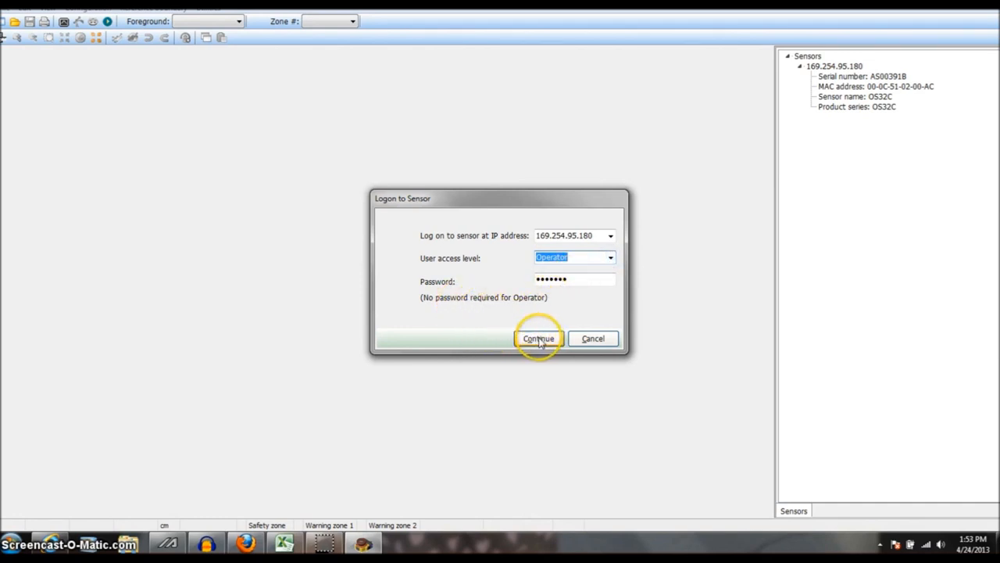
pyautogui.click(538, 338)
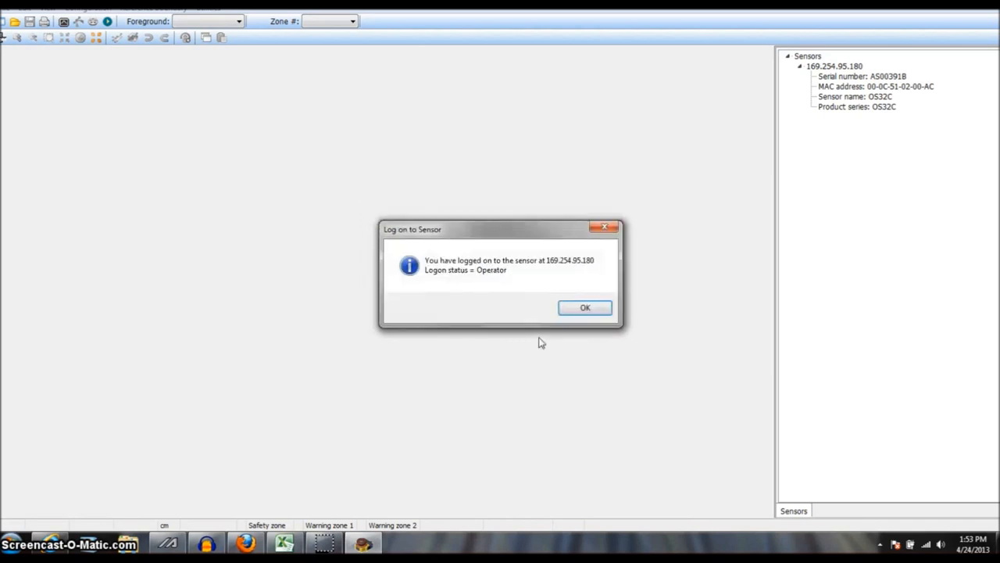
# Dismiss the successful logon message so the sensor's Zone 1 configuration loads.
pyautogui.click(584, 306)
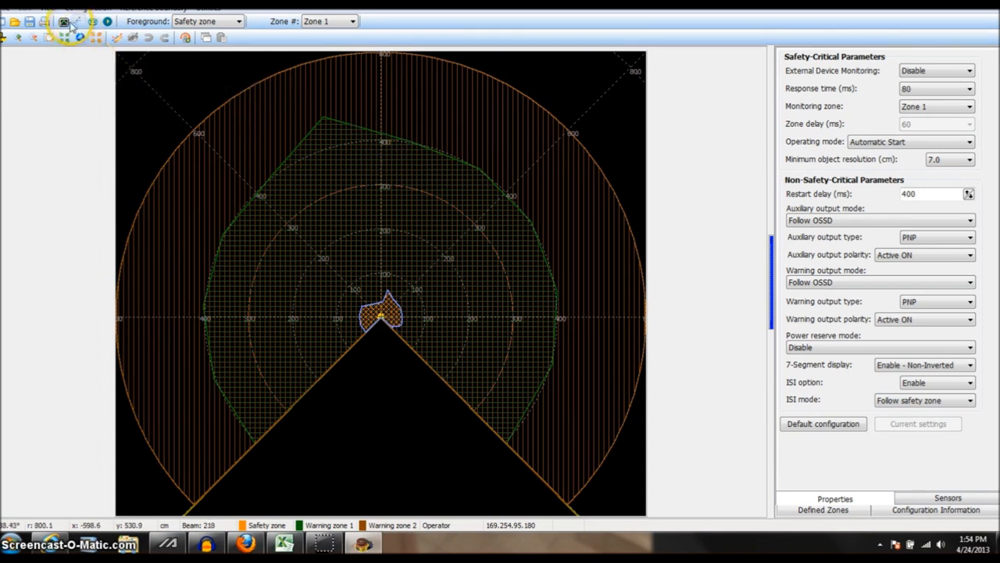
pyautogui.moveTo(64, 22)
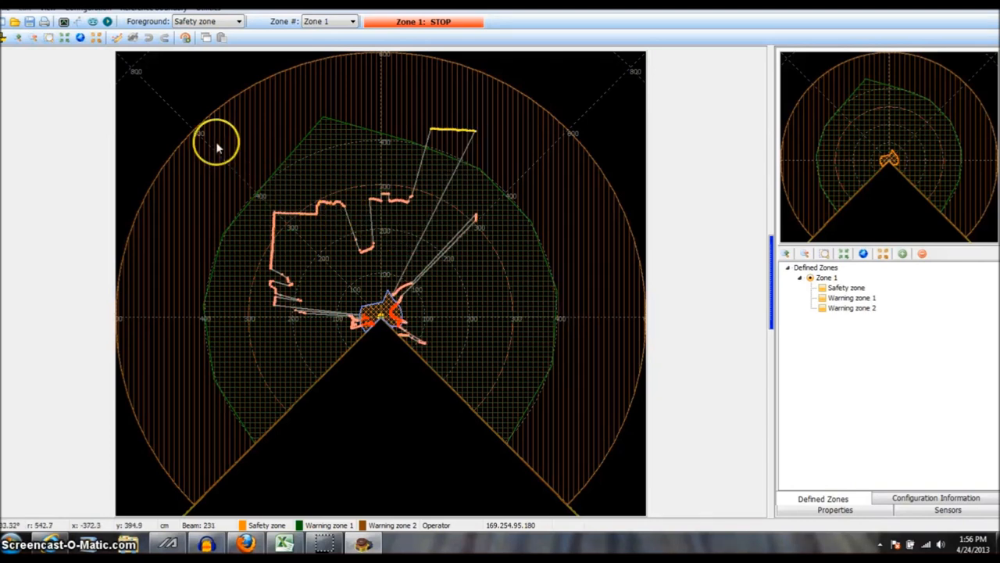
pyautogui.moveTo(117, 37)
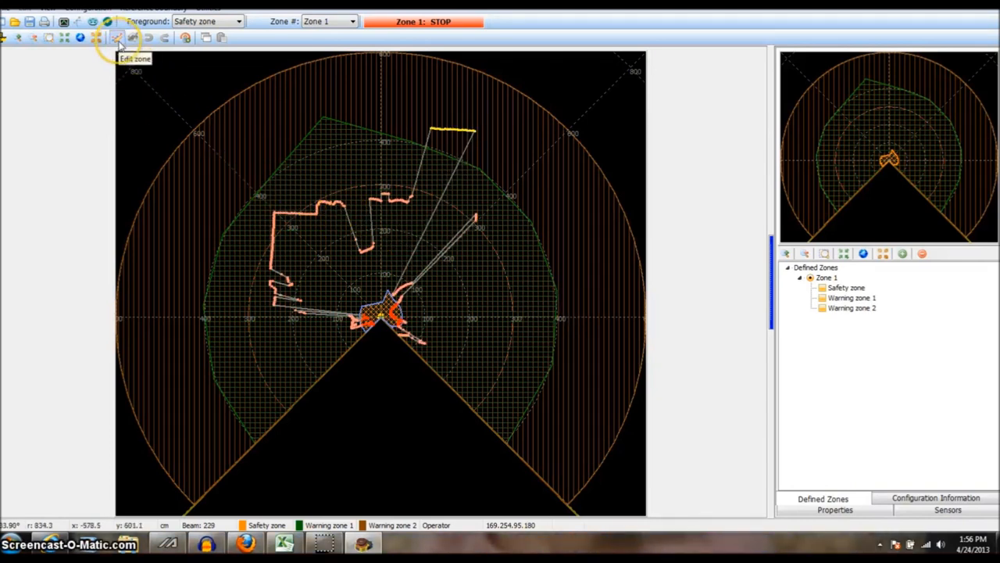
# Enter zone editing mode, confirming that monitoring mode closes.
pyautogui.click(116, 38)
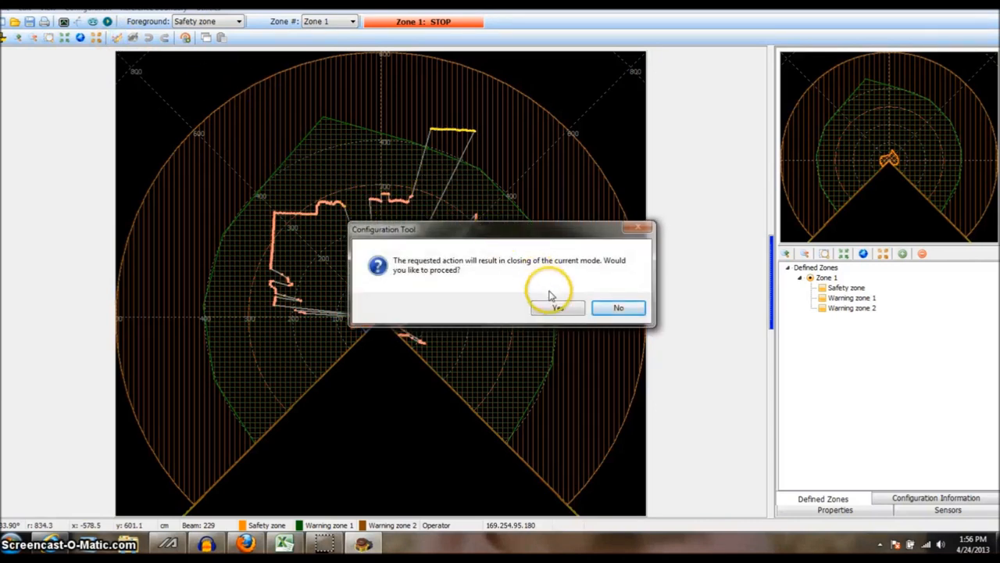
pyautogui.click(556, 306)
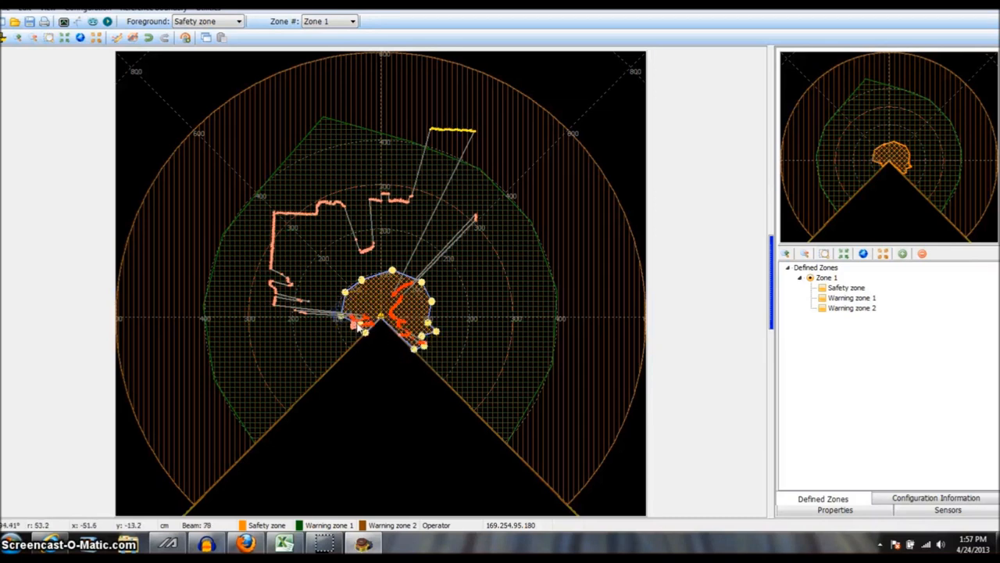
pyautogui.moveTo(363, 338)
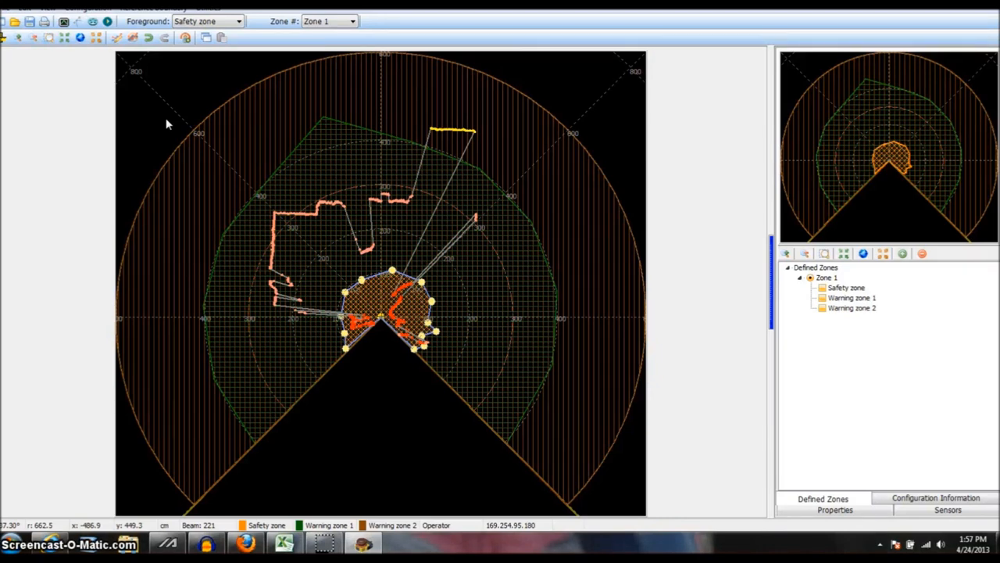
pyautogui.moveTo(494, 87)
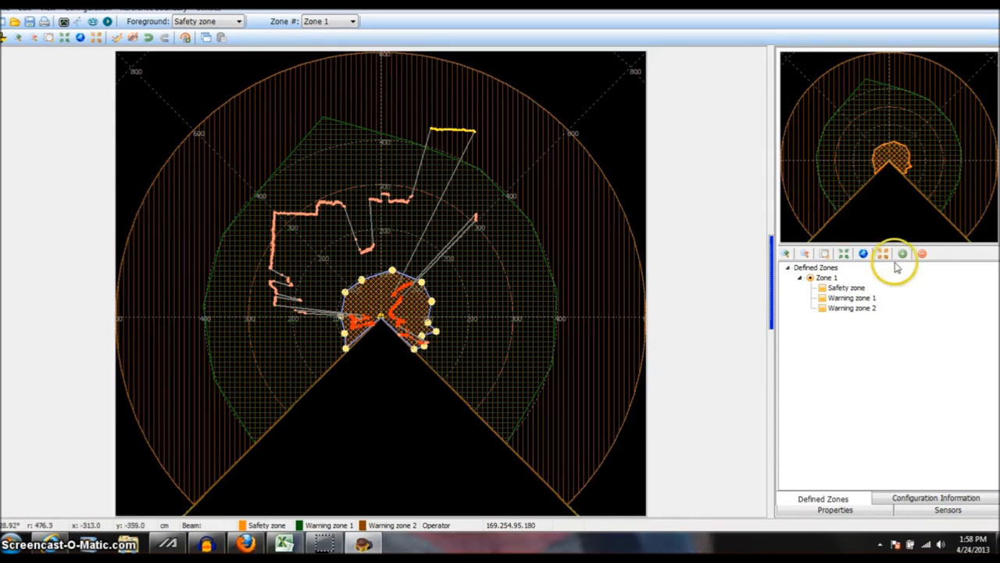
pyautogui.moveTo(133, 37)
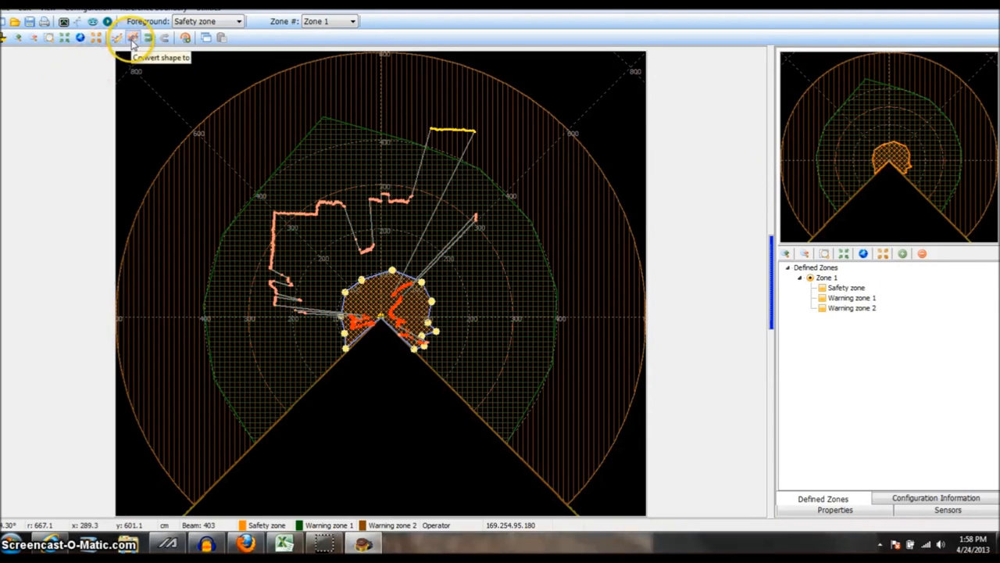
# Turn the safety zone into an editable polygon and pull two corners toward the scanned objects.
pyautogui.click(133, 38)
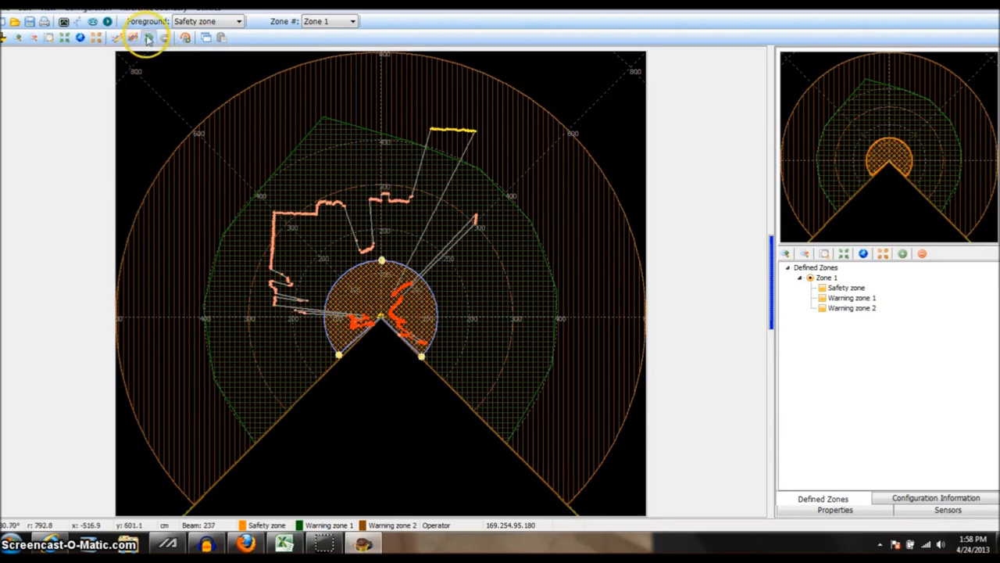
pyautogui.moveTo(133, 39)
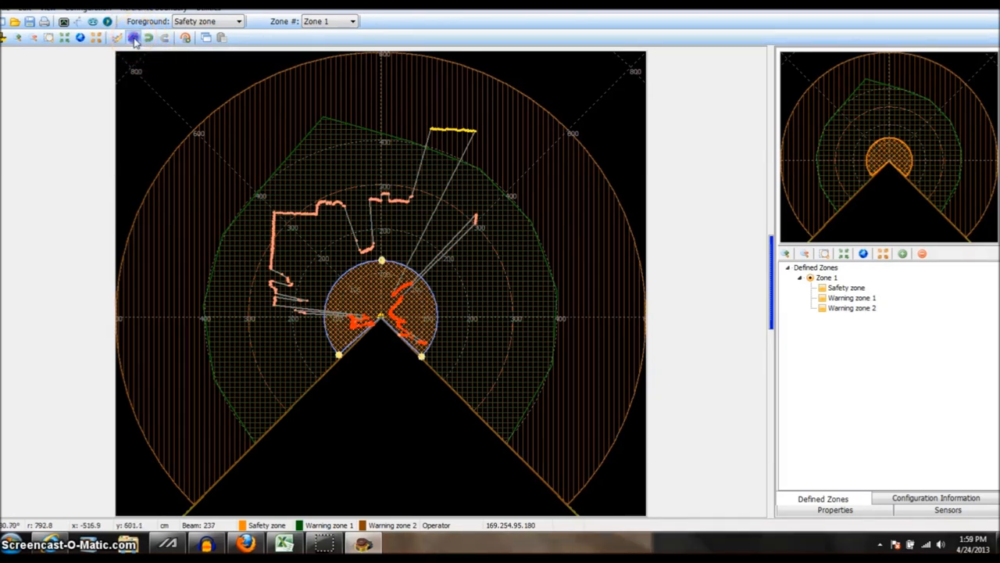
pyautogui.click(135, 37)
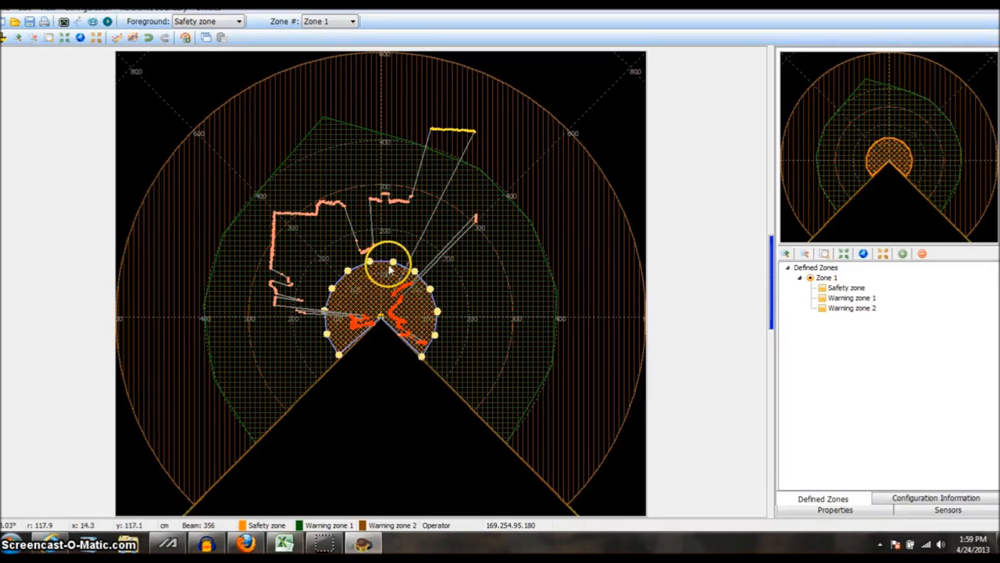
pyautogui.moveTo(390, 262); pyautogui.dragTo(422, 273)
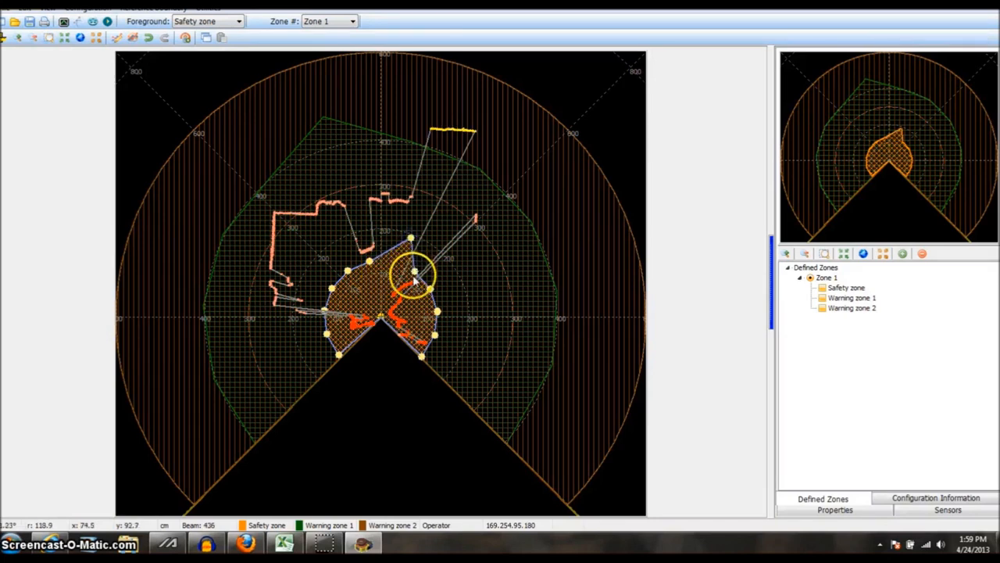
pyautogui.moveTo(414, 274); pyautogui.dragTo(435, 289)
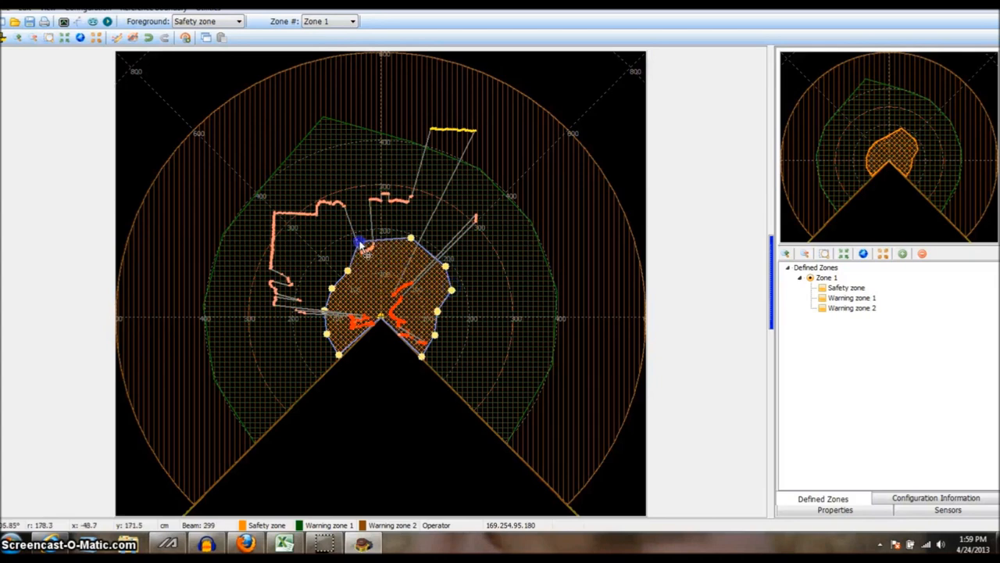
# Set the Zone 1 safety zone shape to Rectangle (180°).
pyautogui.click(132, 38)
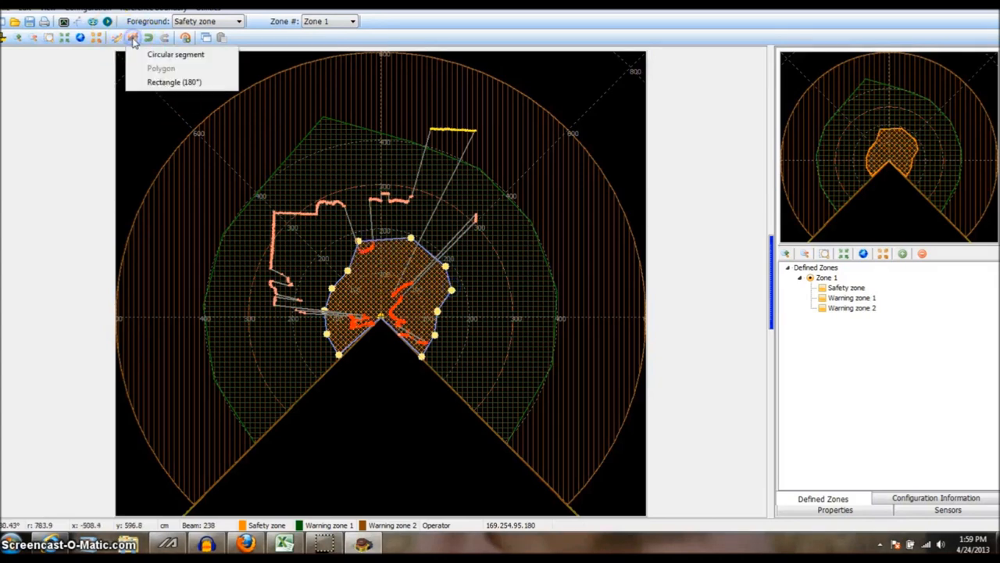
pyautogui.click(175, 81)
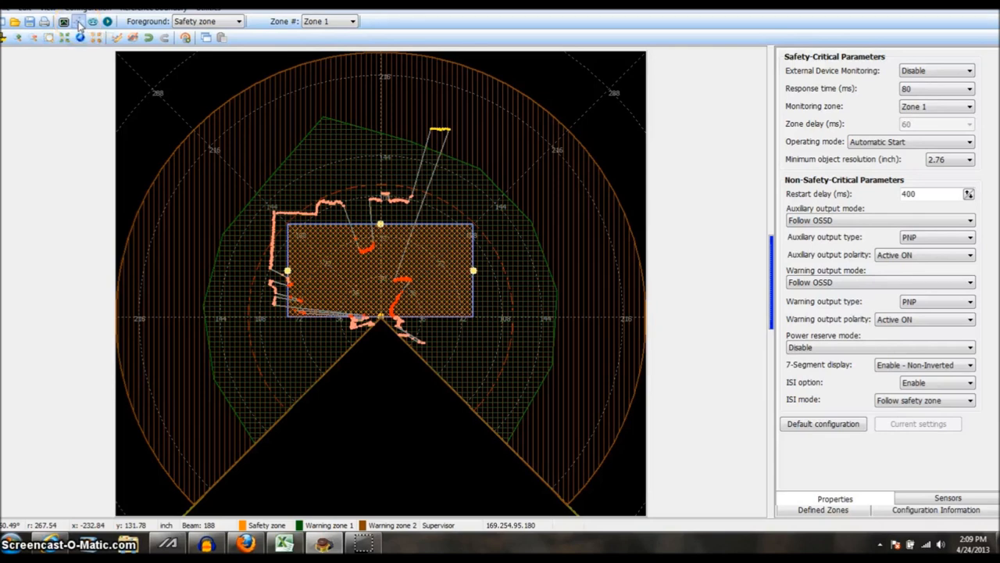
# Run the Sculpting tool and save the sculpted room outline into Zone 1's safety zone.
pyautogui.click(81, 25)
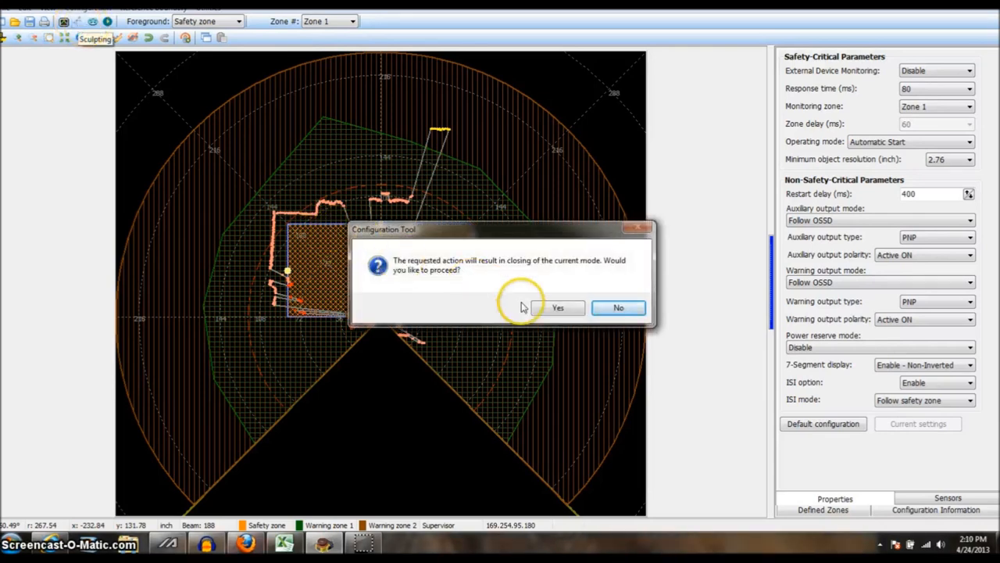
pyautogui.click(558, 307)
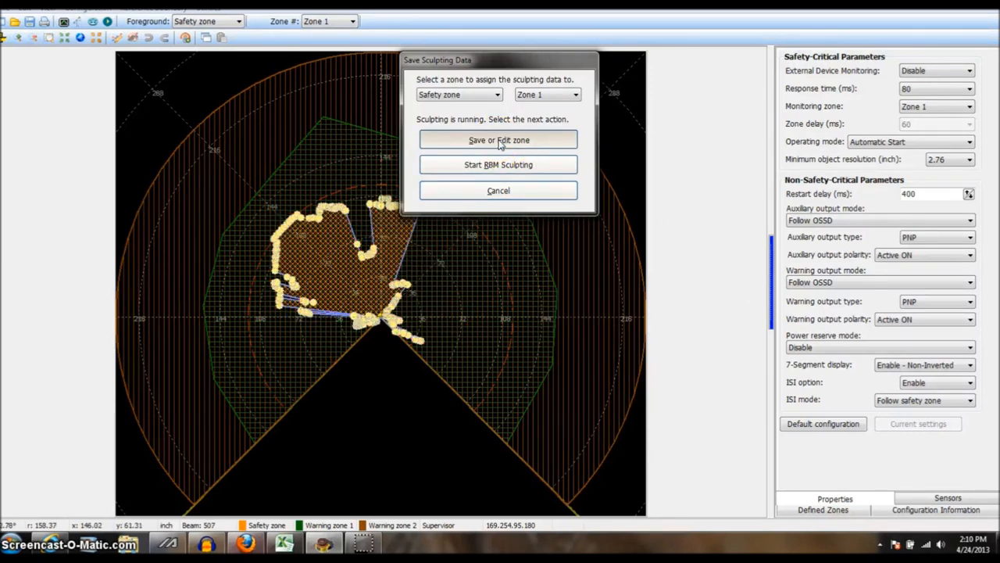
pyautogui.click(497, 191)
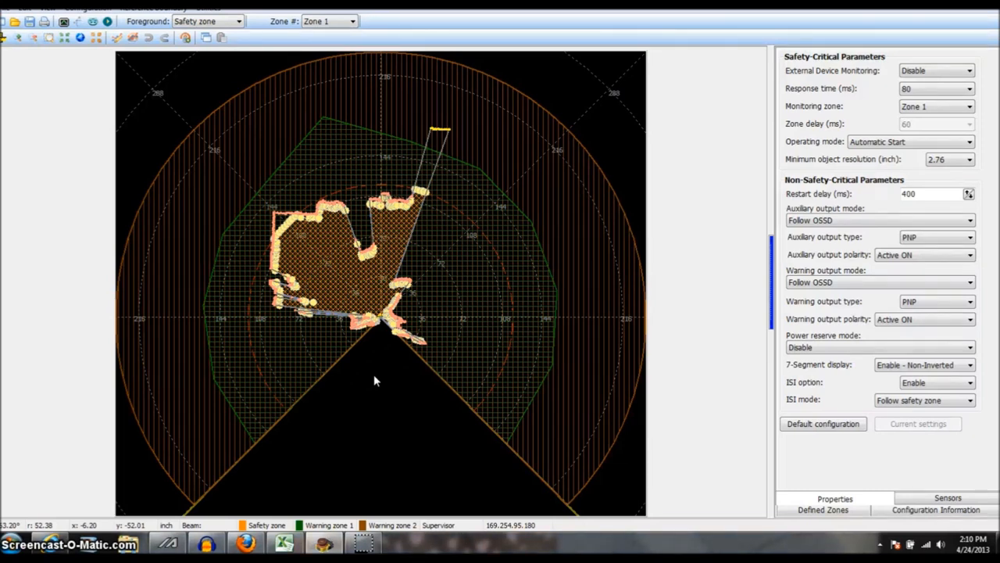
pyautogui.moveTo(362, 250)
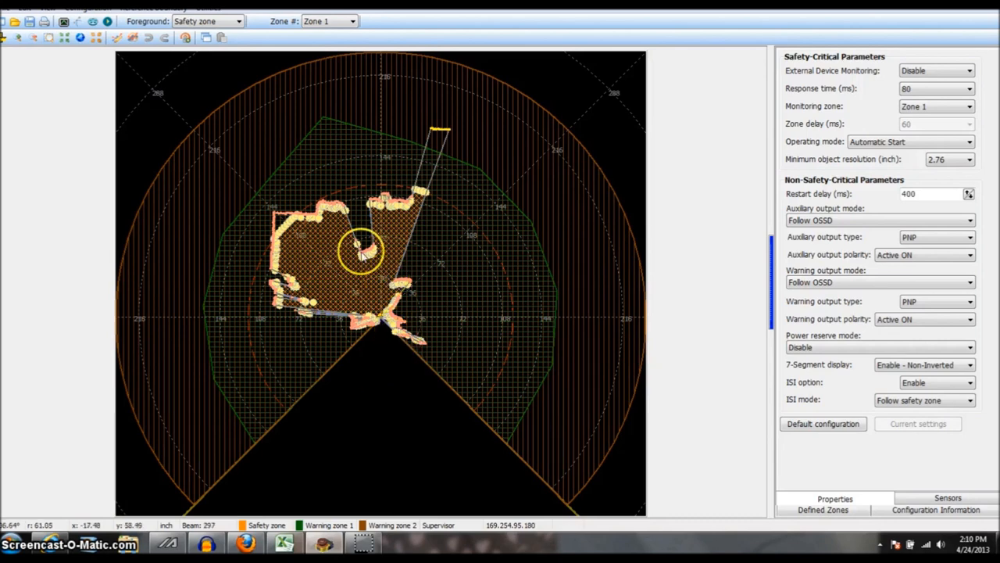
pyautogui.moveTo(383, 274)
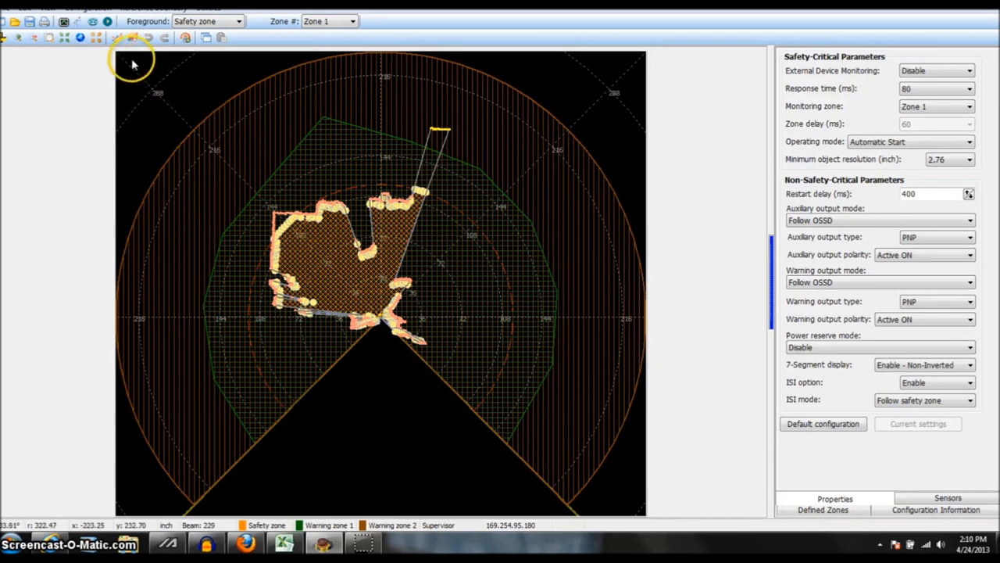
pyautogui.moveTo(186, 37)
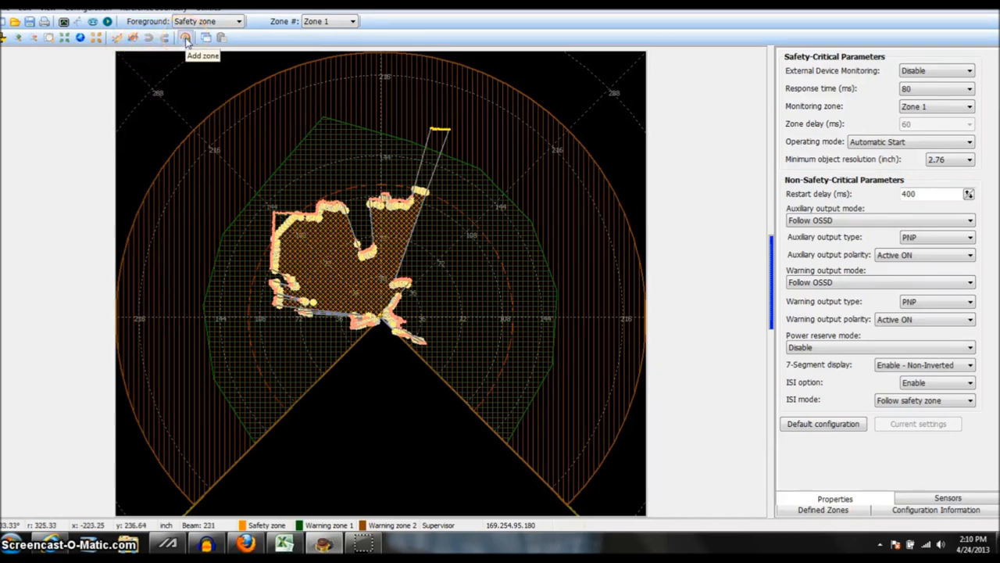
# Add a new zone with warning zone 2 set to Rectangle (180°) and confirm.
pyautogui.click(184, 37)
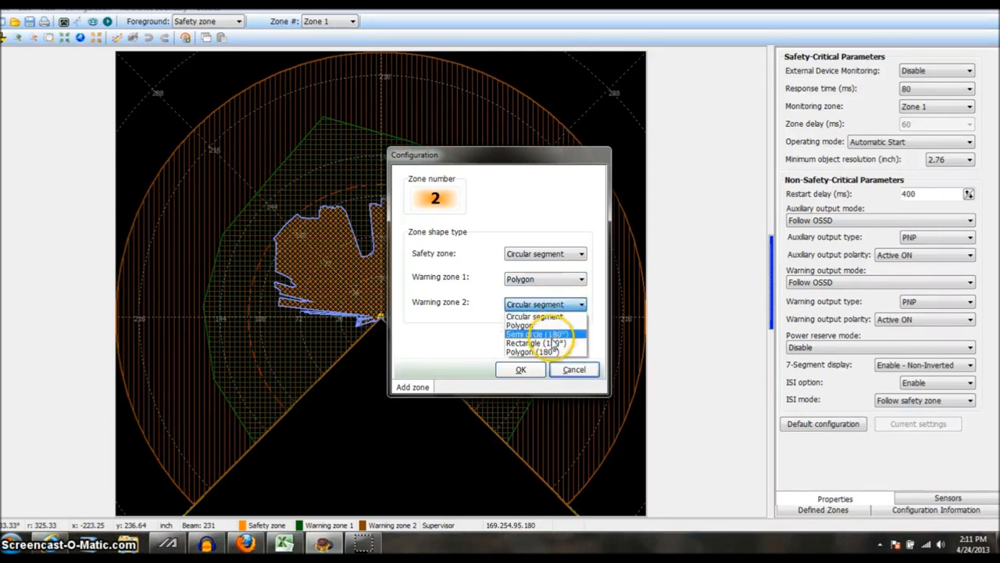
pyautogui.click(538, 342)
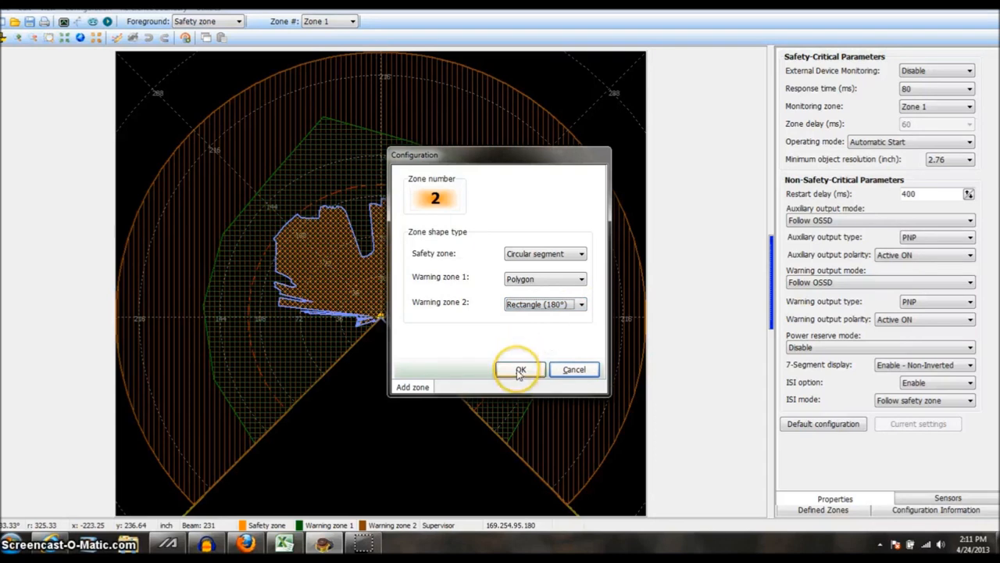
pyautogui.click(521, 369)
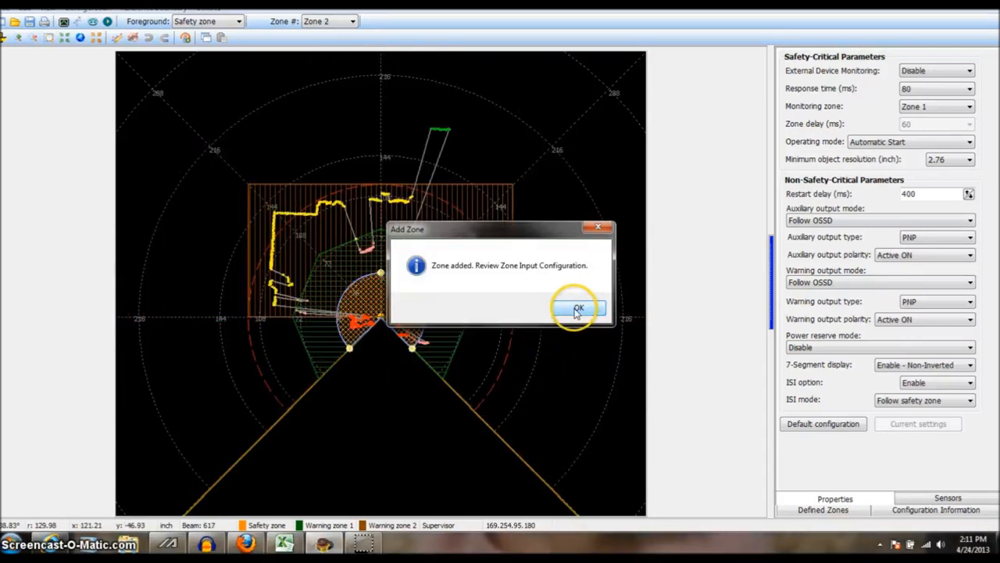
# Acknowledge the Add Zone confirmation so Zone 2 is displayed.
pyautogui.click(577, 306)
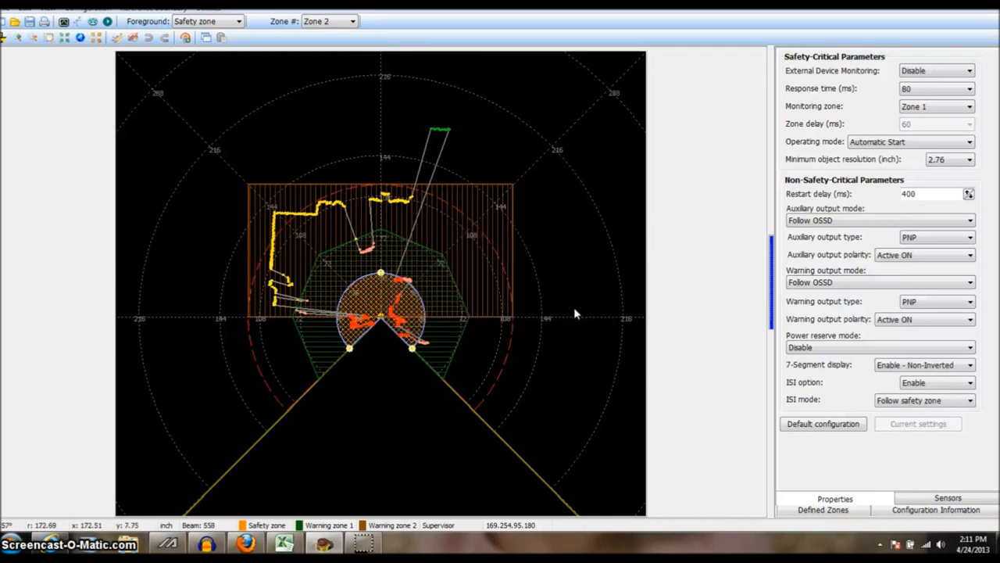
pyautogui.moveTo(372, 416)
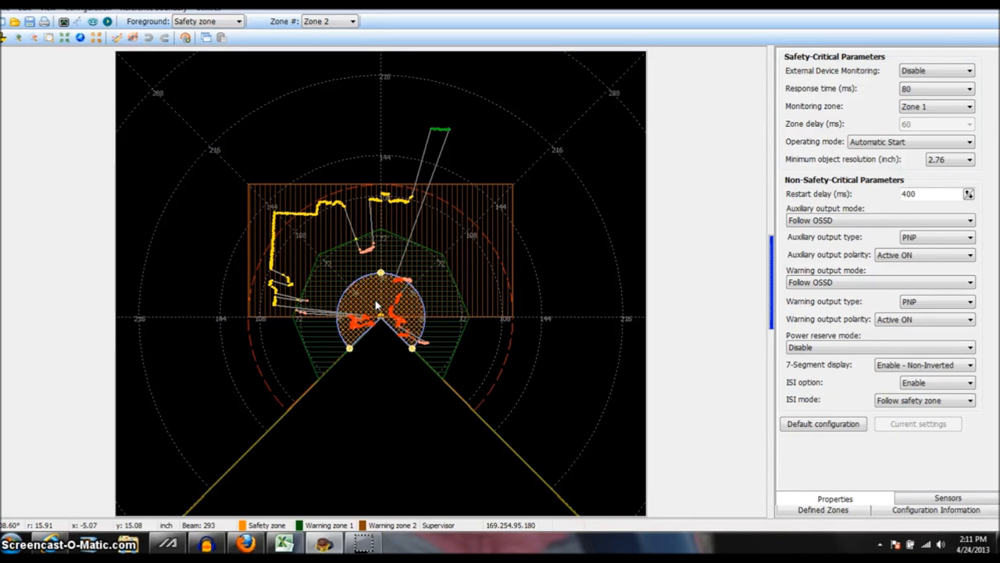
pyautogui.moveTo(419, 324)
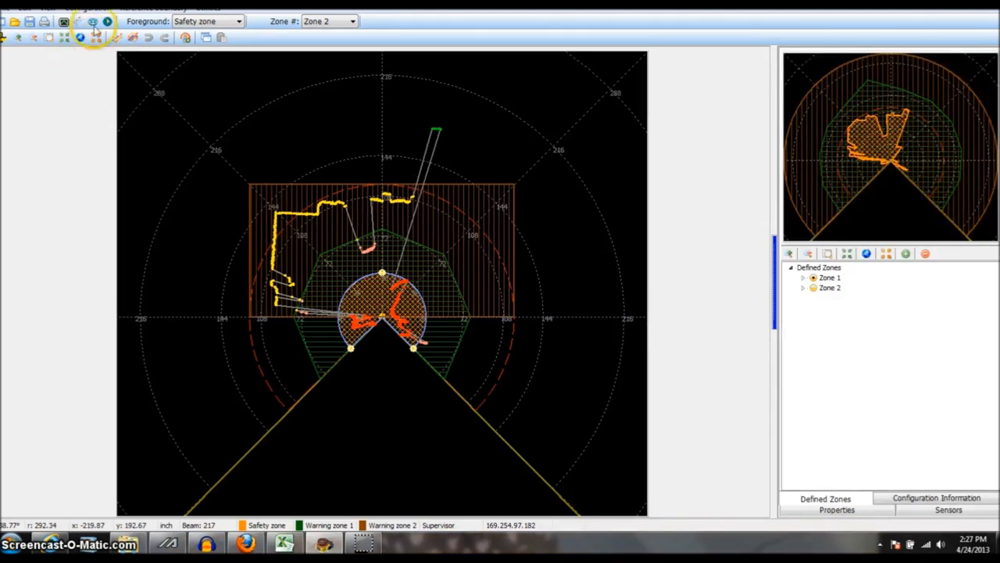
# Start Record System Monitoring, confirming that the current mode closes.
pyautogui.click(92, 22)
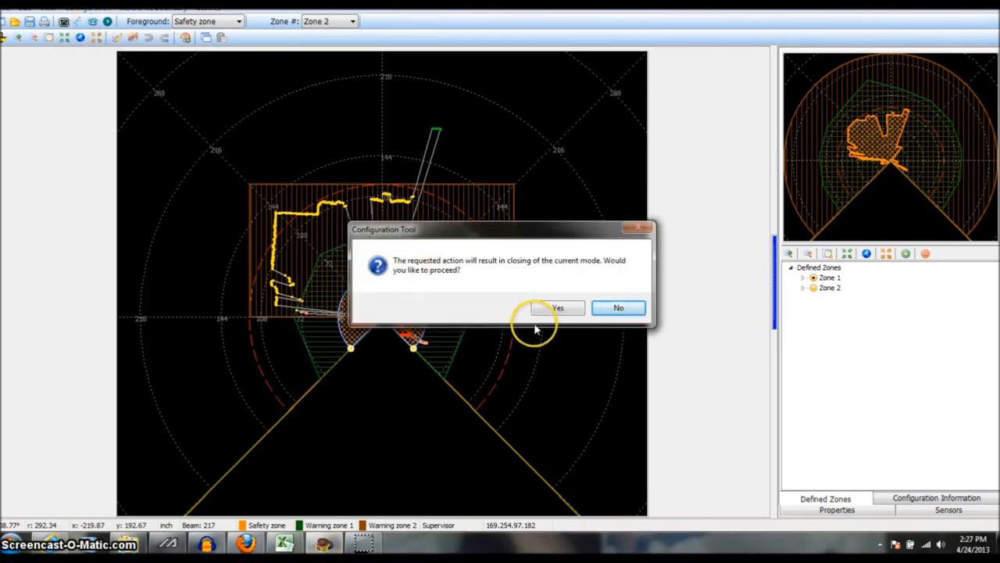
pyautogui.click(556, 306)
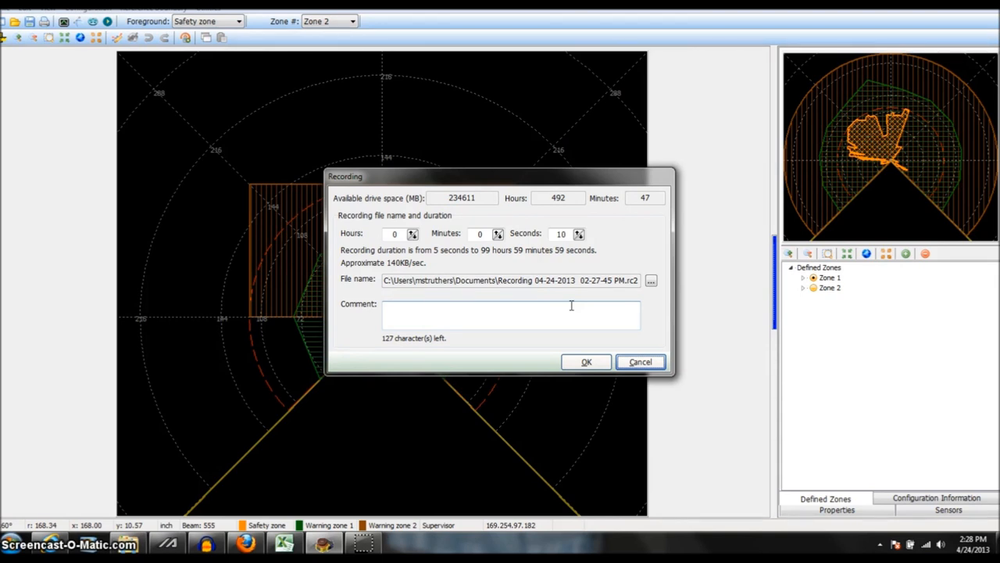
# Accept the 10-second recording settings and acknowledge the completed process.
pyautogui.click(586, 361)
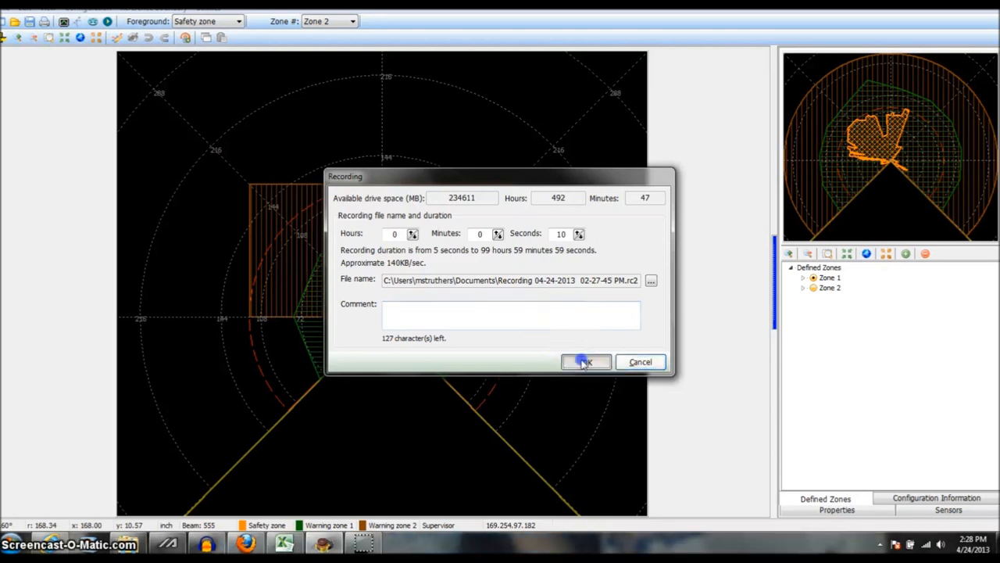
pyautogui.click(584, 361)
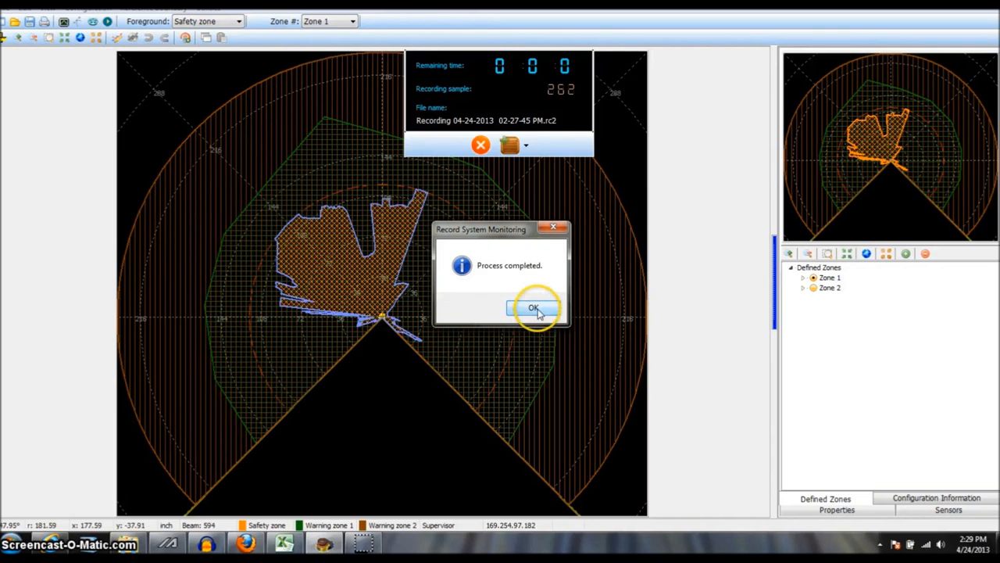
pyautogui.click(535, 307)
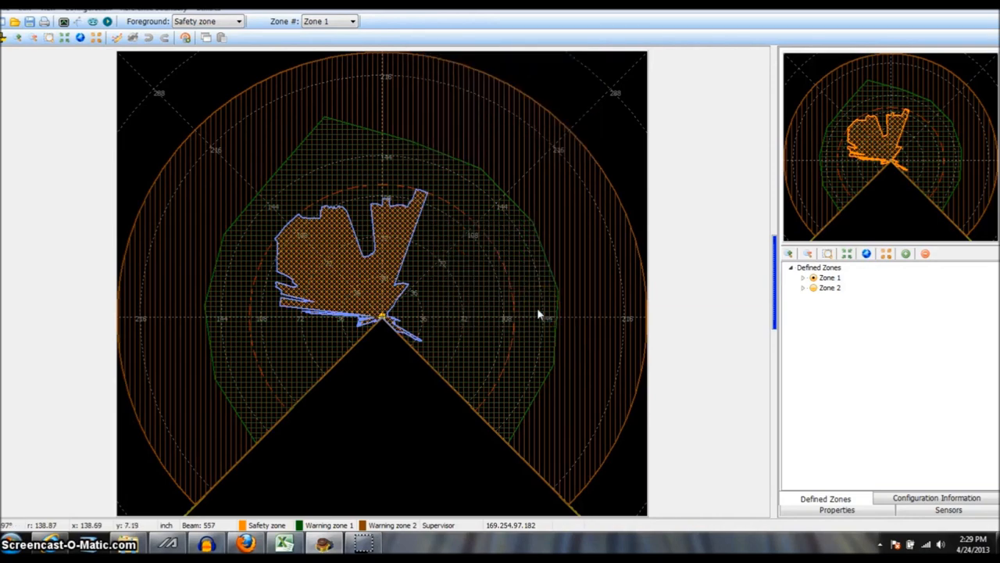